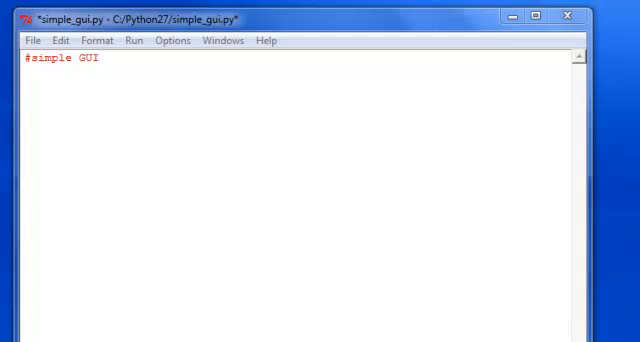
- Write 'from Tkinter import *' on a new line below the '#simple GUI' comment
{"action": "key", "text": "enter"}
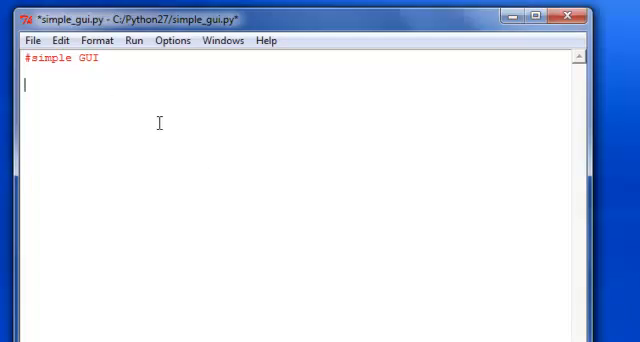
{"action": "type", "text": "from"}
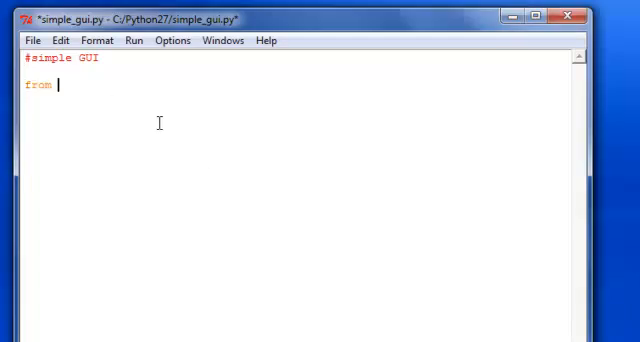
{"action": "type", "text": "Tkinter import *"}
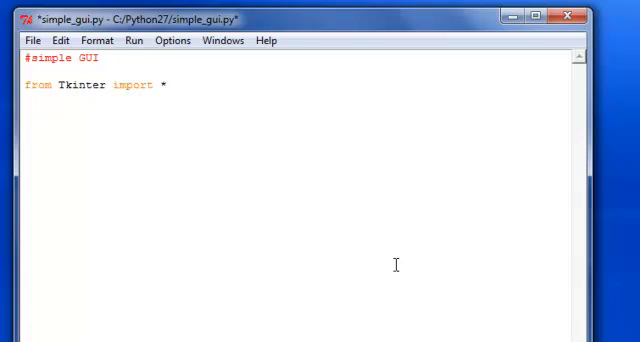
{"action": "key", "text": "Return"}
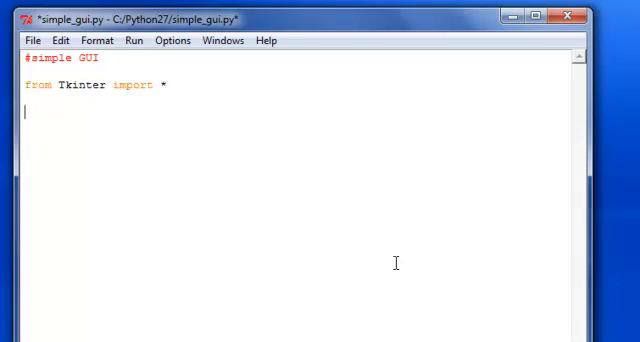
- Write a '#create the window' comment followed by 'root = Tk()', then begin the next comment
{"action": "type", "text": "#create te"}
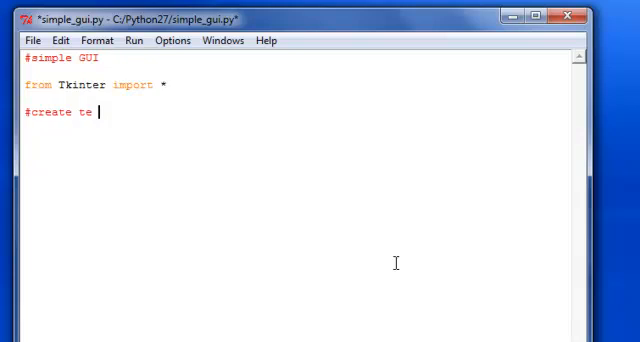
{"action": "type", "text": "the"}
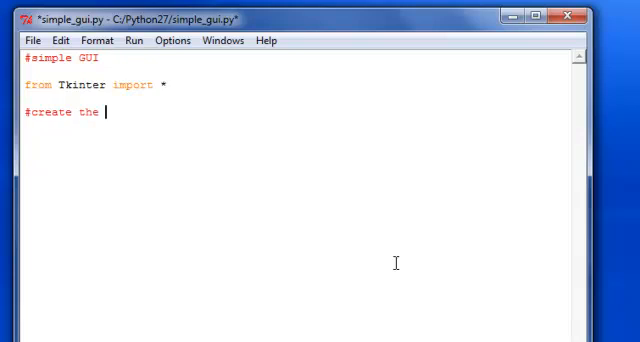
{"action": "type", "text": "windo"}
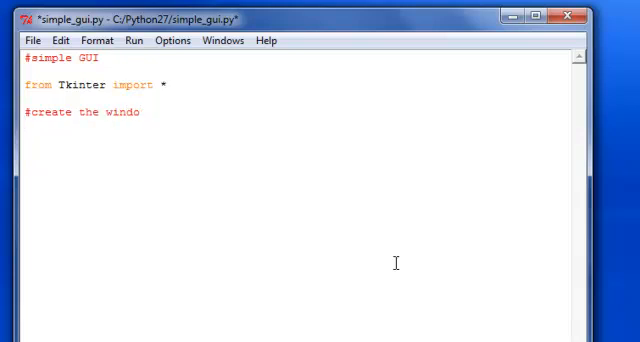
{"action": "type", "text": "w"}
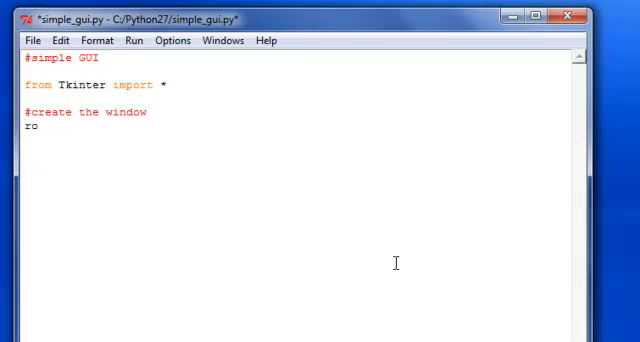
{"action": "type", "text": "ot = T"}
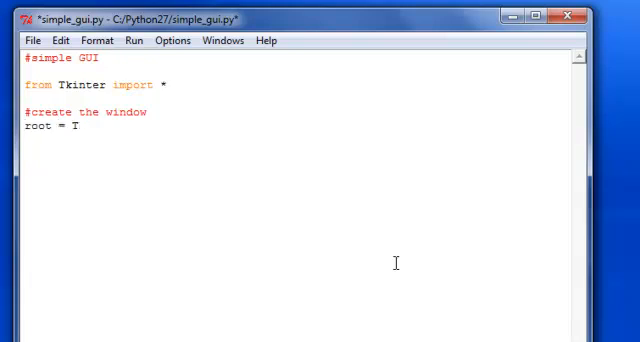
{"action": "type", "text": "k()"}
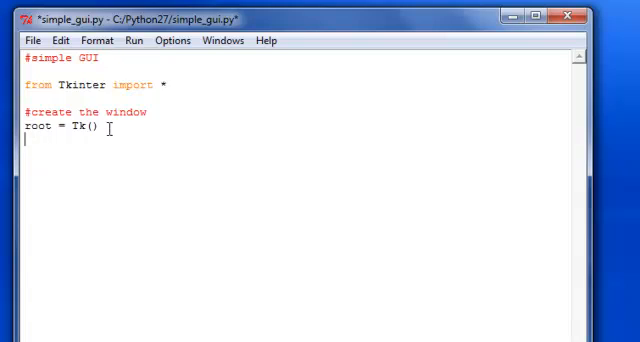
{"action": "type", "text": "#n"}
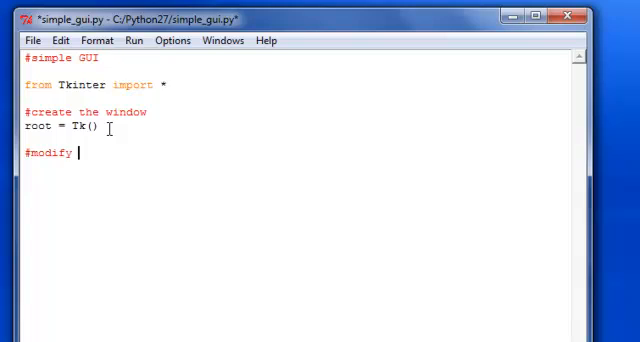
- Under '#modify root window', set root.title to "Simple GUI" and root.geometry to "200x100"
{"action": "type", "text": "root window"}
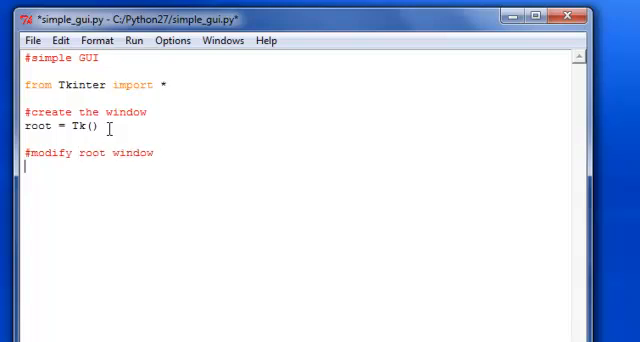
{"action": "type", "text": "root.titl"}
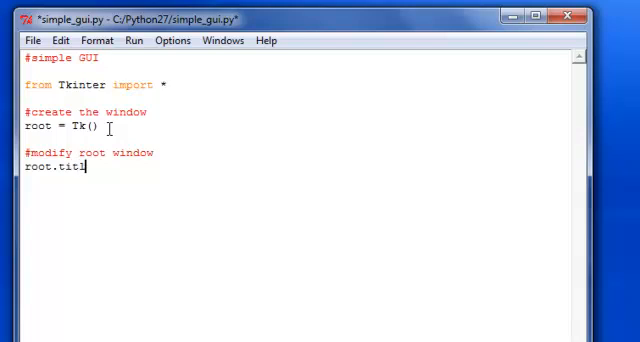
{"action": "type", "text": "e(\"S"}
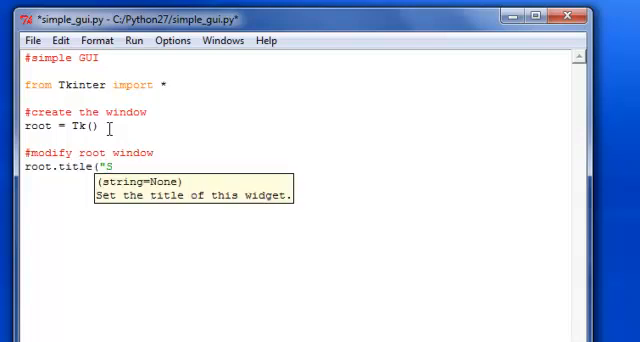
{"action": "type", "text": "imple GUI"}
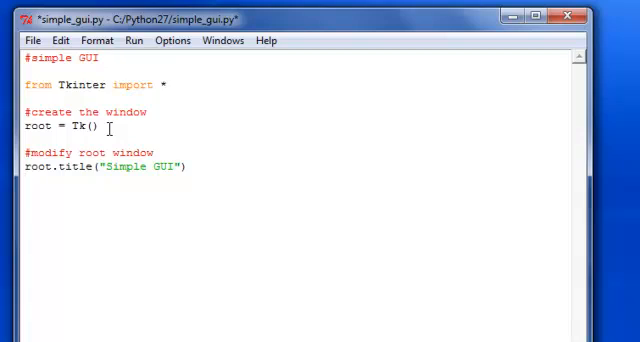
{"action": "type", "text": "root.geometry"}
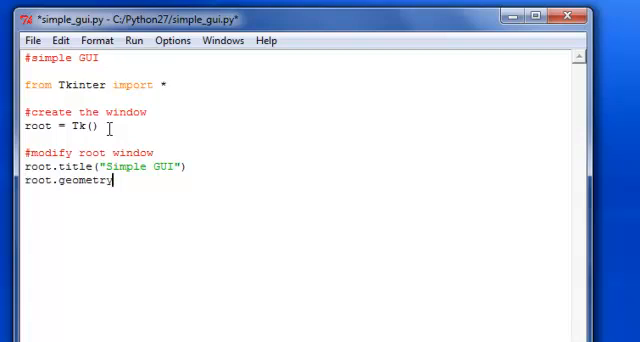
{"action": "type", "text": "("}
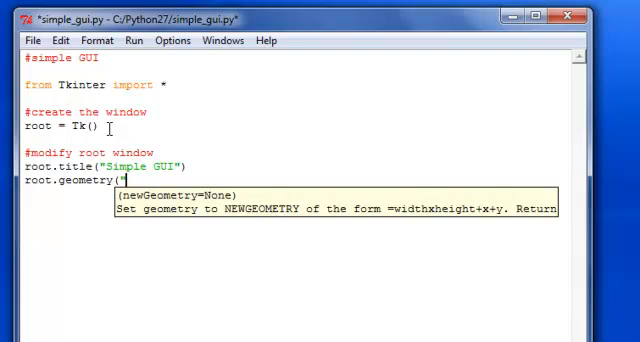
{"action": "type", "text": "200x100"}
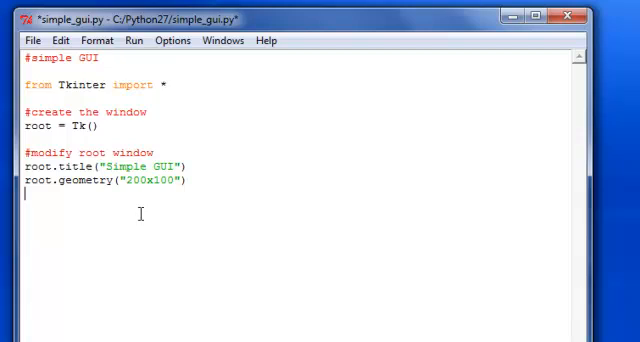
{"action": "type", "text": "#"}
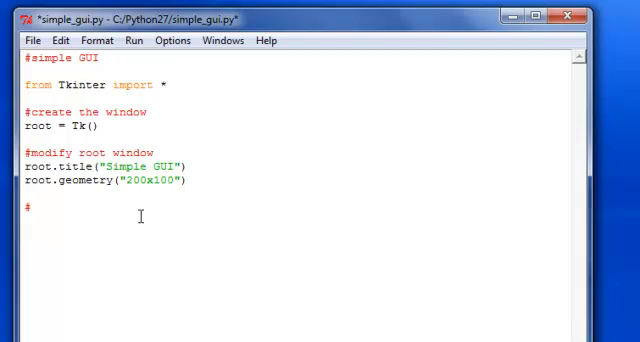
- End the script with a '#kick off the event loop' comment and 'root.mainloop()'
{"action": "type", "text": "kick off t"}
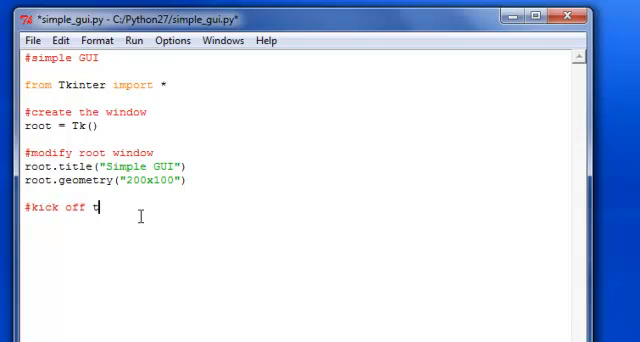
{"action": "type", "text": "he event loo"}
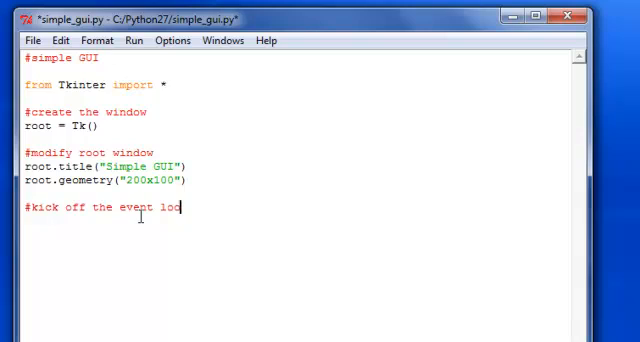
{"action": "type", "text": "root."}
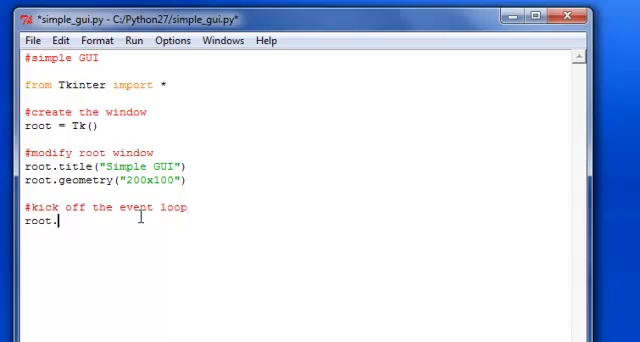
{"action": "type", "text": "mainloop"}
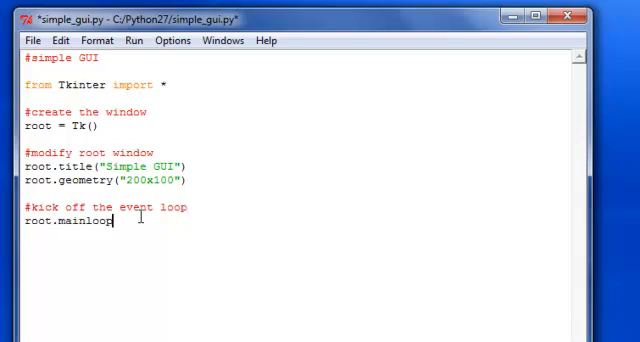
{"action": "type", "text": "()"}
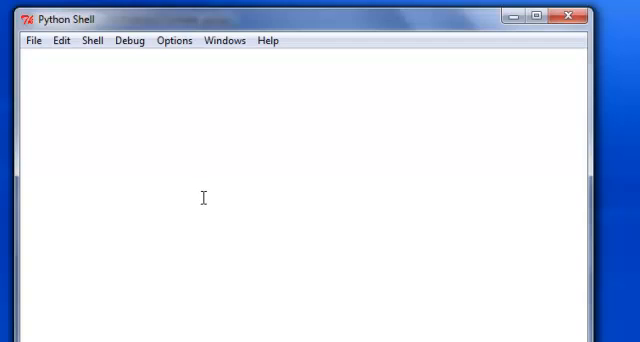
- Run the script with F5 and place the resulting Simple GUI window over the editor
{"action": "key", "text": "F5"}
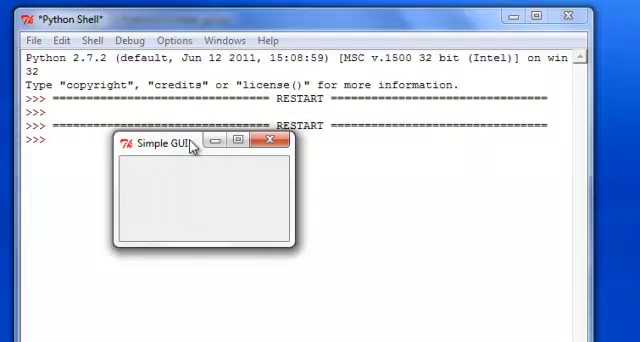
{"action": "left_click_drag", "start_coordinate": [200, 144], "coordinate": [196, 148]}
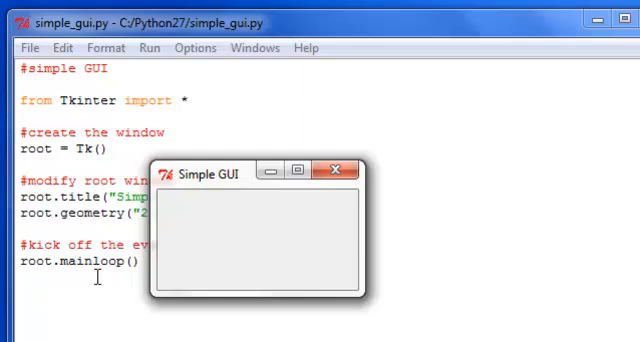
{"action": "mouse_move", "coordinate": [188, 272]}
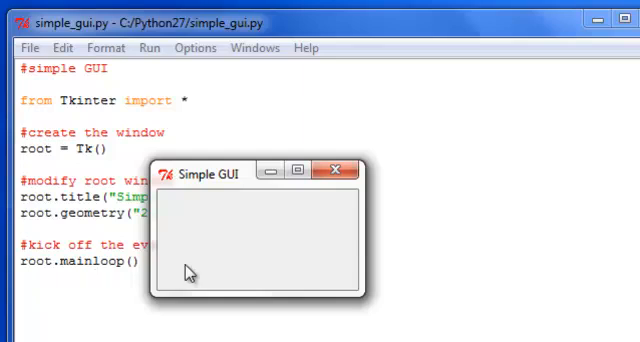